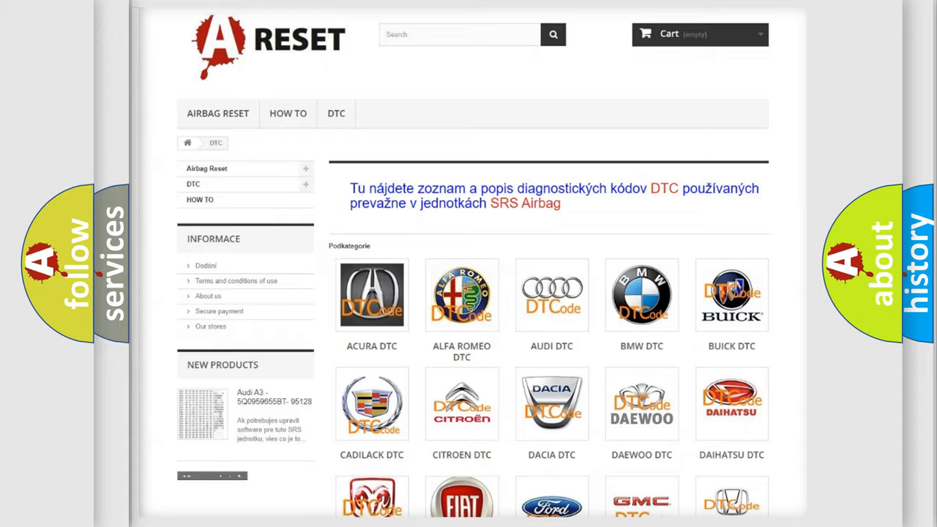
# Scroll down through the Dodge DTC code list and back up slightly
pyautogui.scroll(-3)
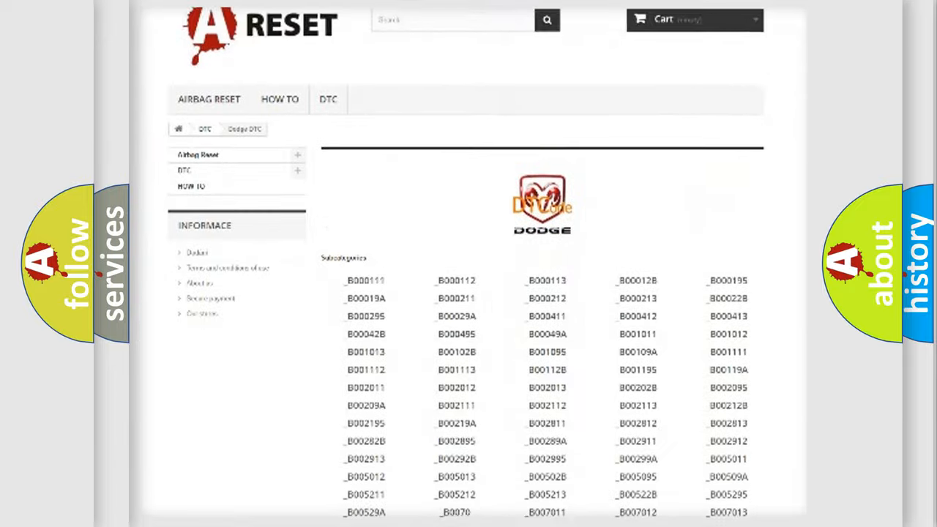
pyautogui.scroll(-3)
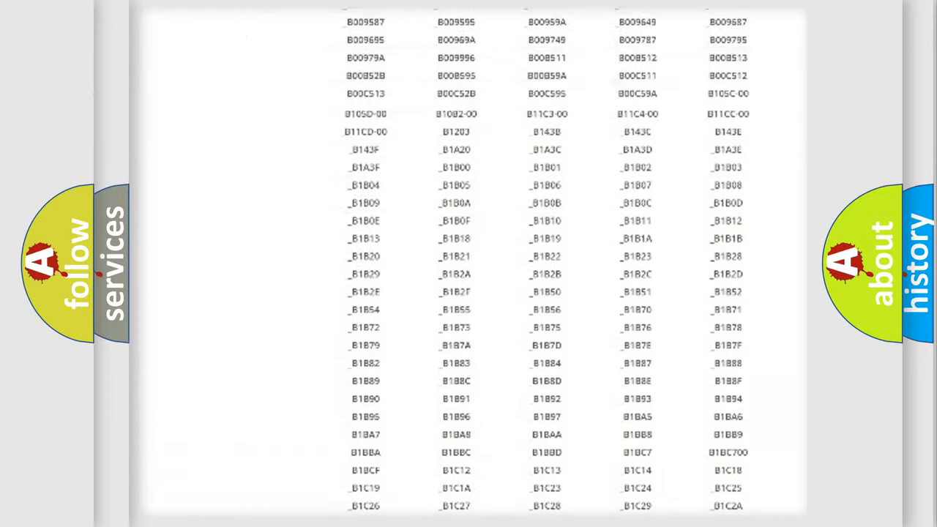
pyautogui.scroll(3)
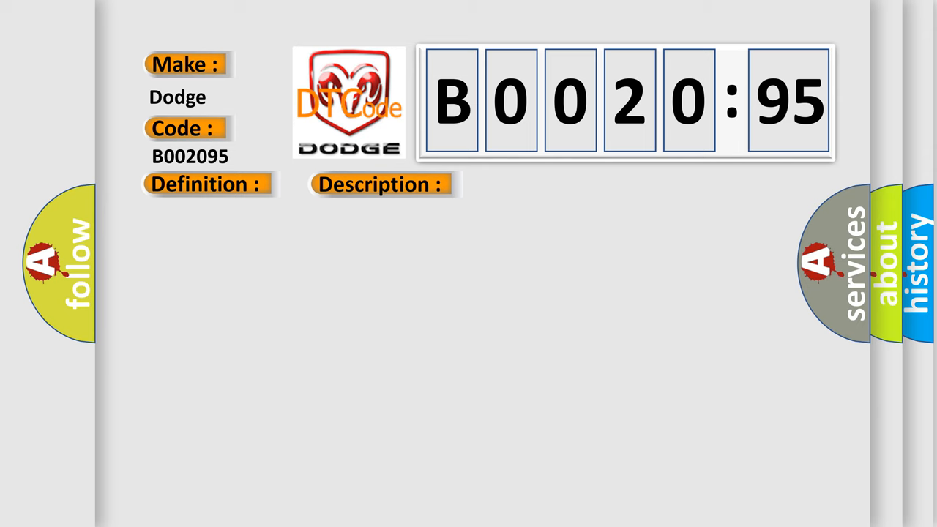
# Reveal the B002095 causes: air leaks, deteriorated sensors, HO2S circuit faults, incorrect assembly
pyautogui.click(538, 184)
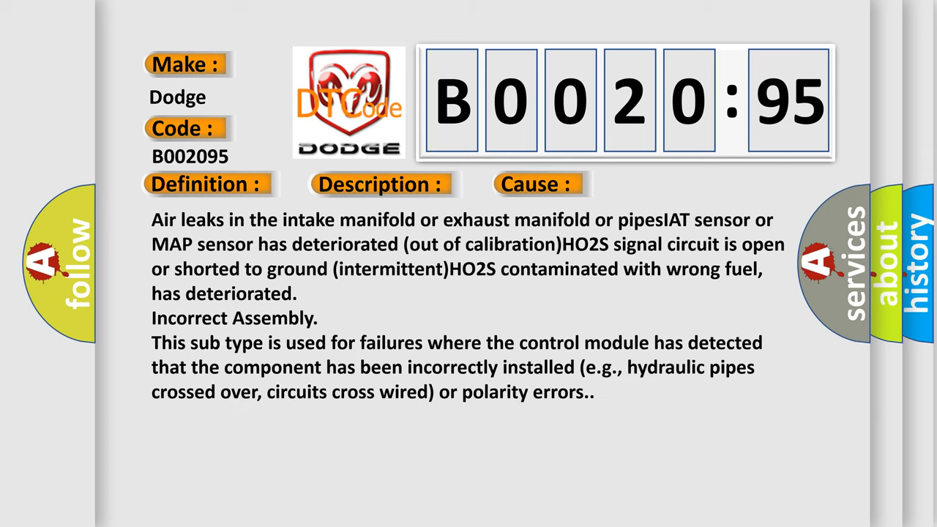